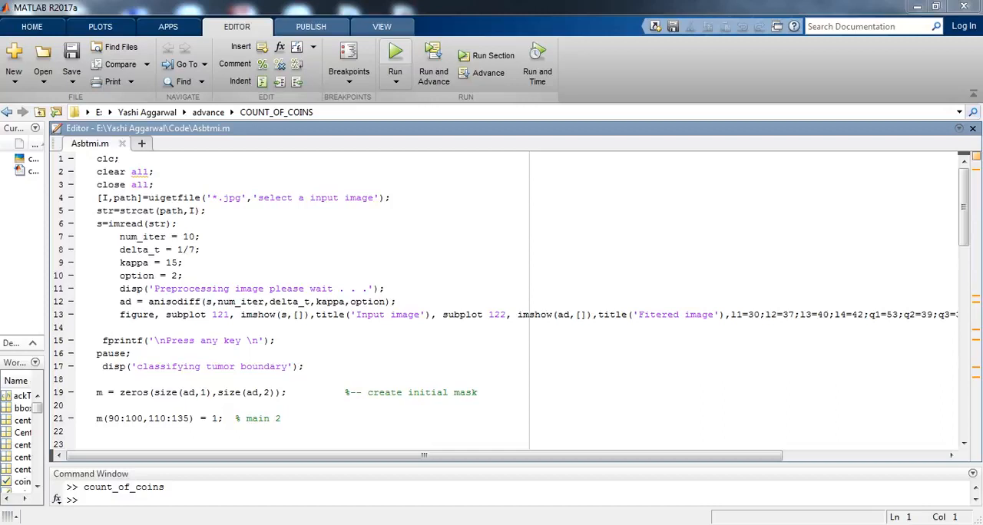
Step: Run Asbtmi.m, switching MATLAB's current folder to the script's folder when prompted
click(393, 54)
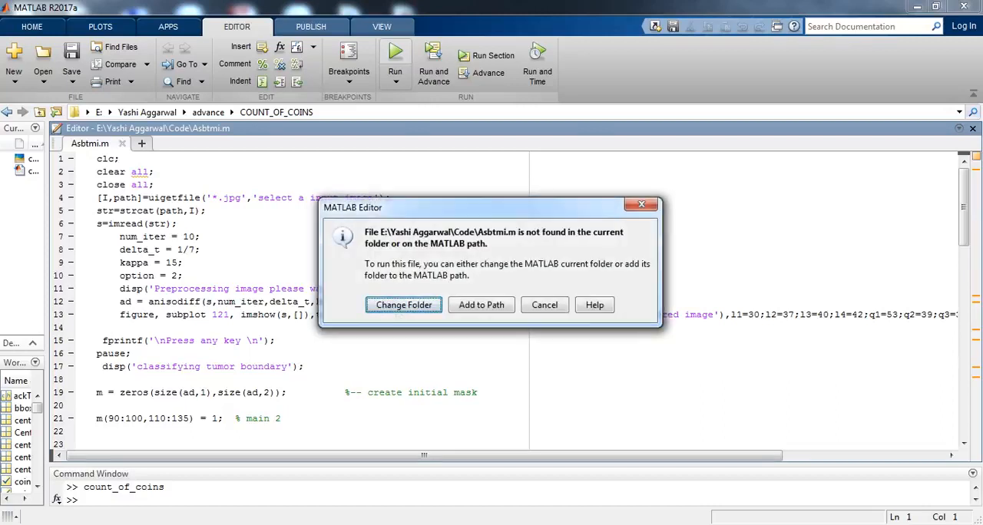
click(404, 305)
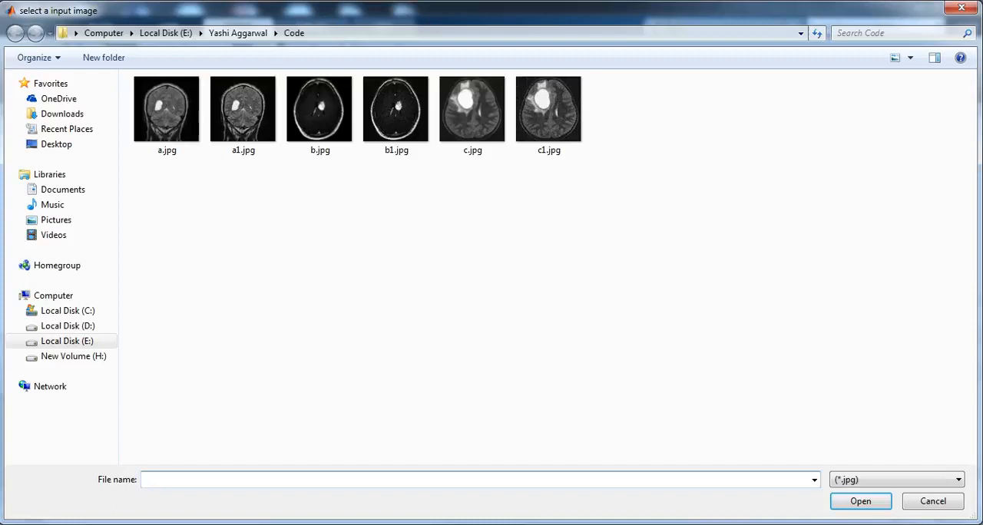
Step: Choose a coronal MRI image and continue to SVM tumour boundary classification
click(242, 109)
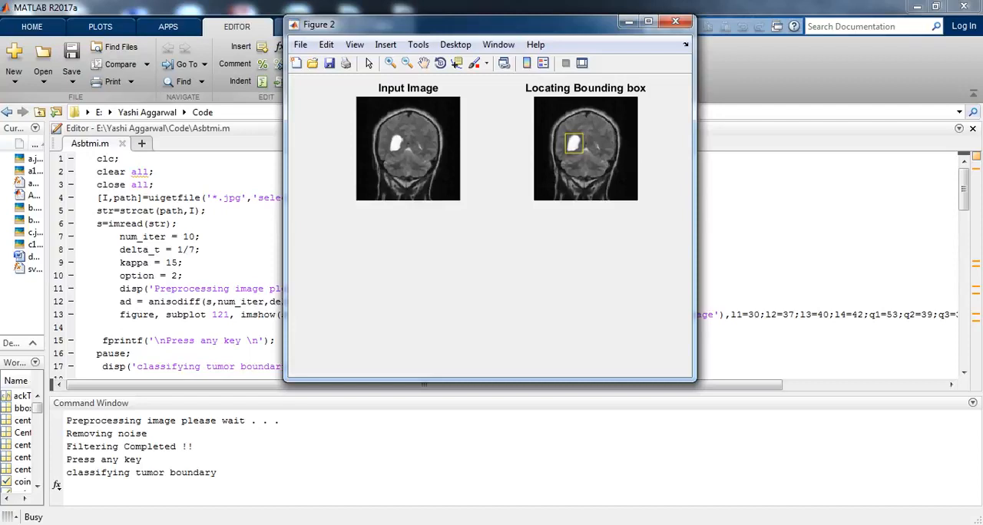
key(enter)
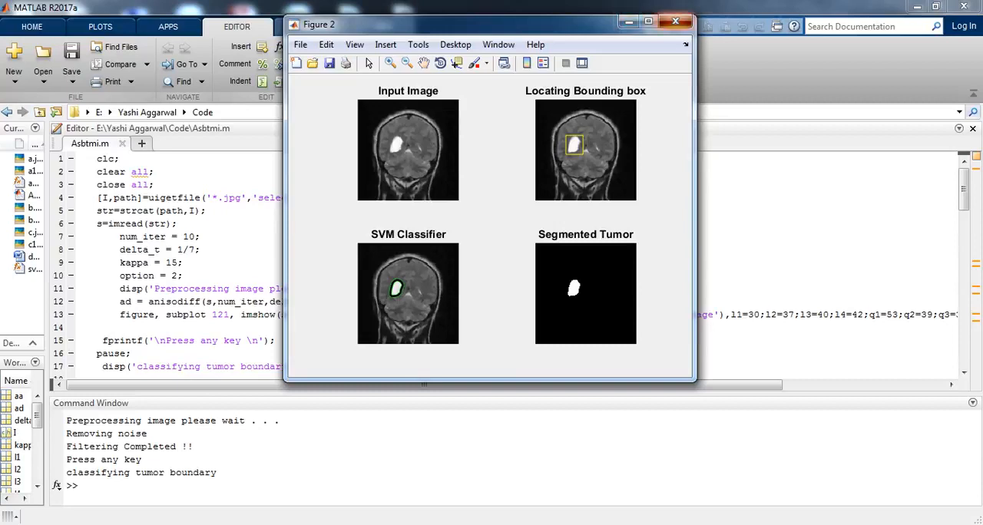
Step: Close the Figure 2 tumour results window and go back to the Editor
click(675, 21)
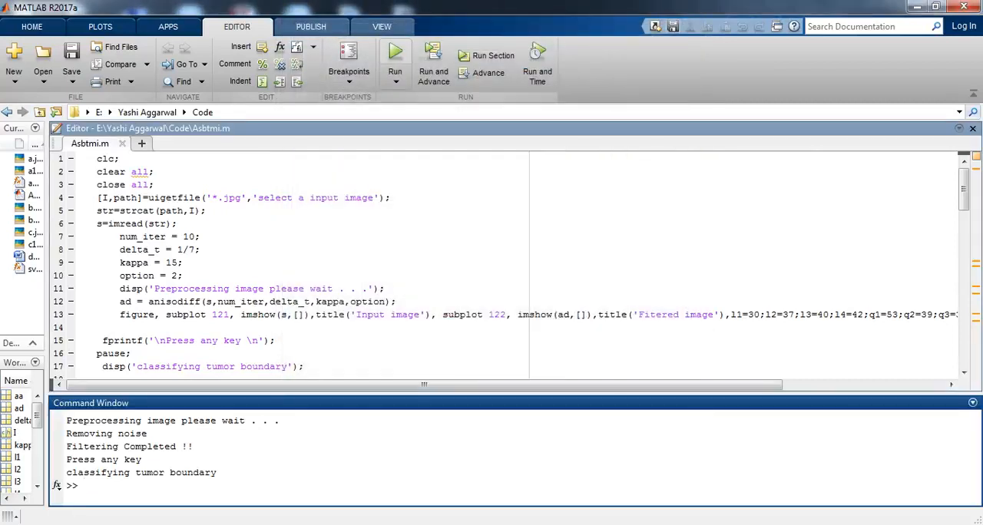
mouse_move(394, 54)
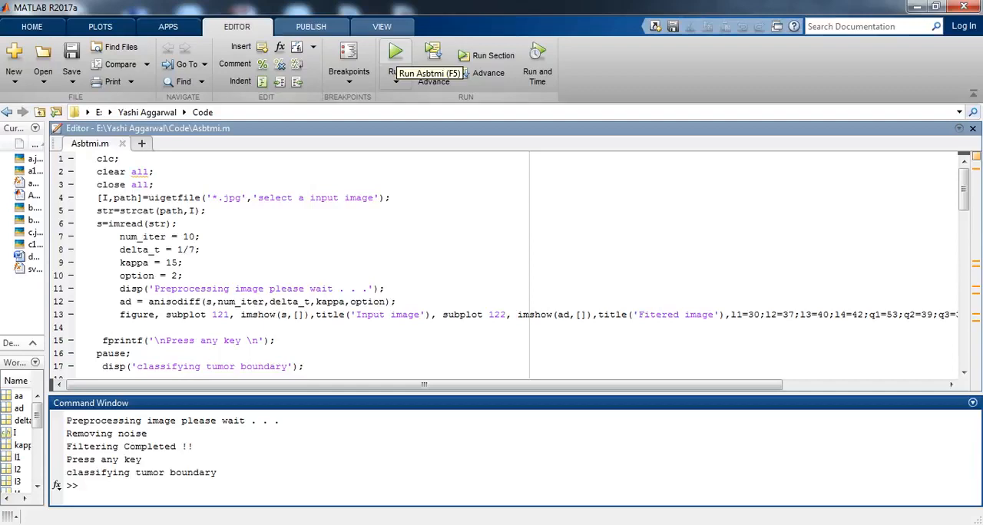
click(394, 51)
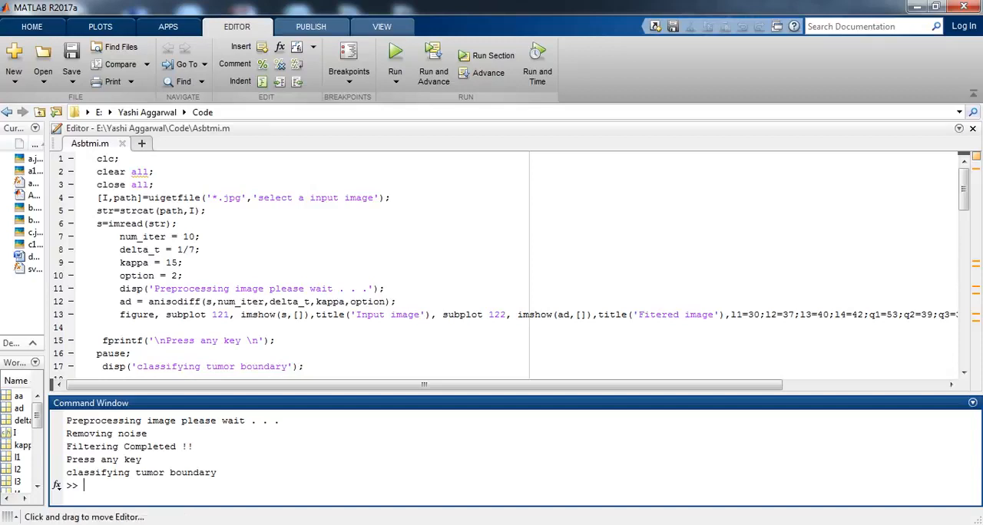
Step: Run Asbtmi.m again with c.jpg as the input MRI image
click(394, 58)
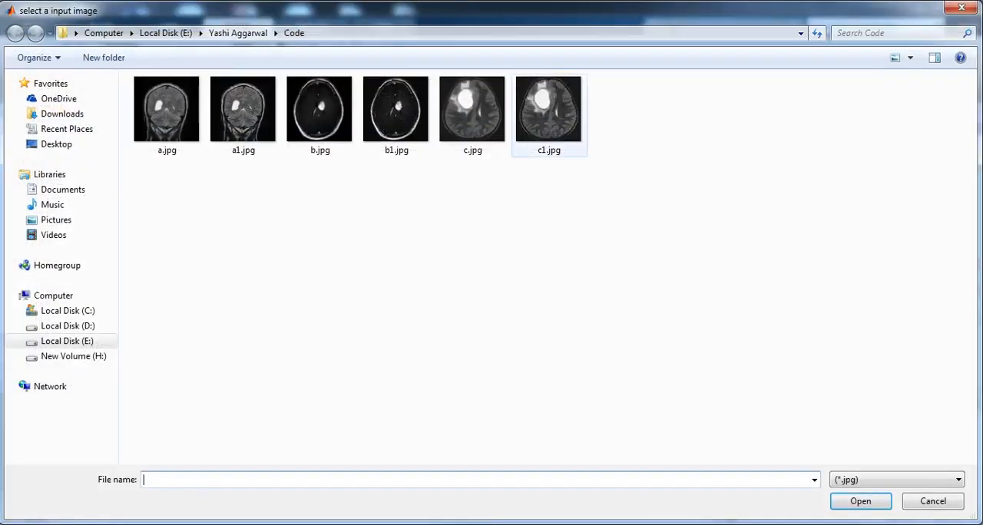
click(473, 109)
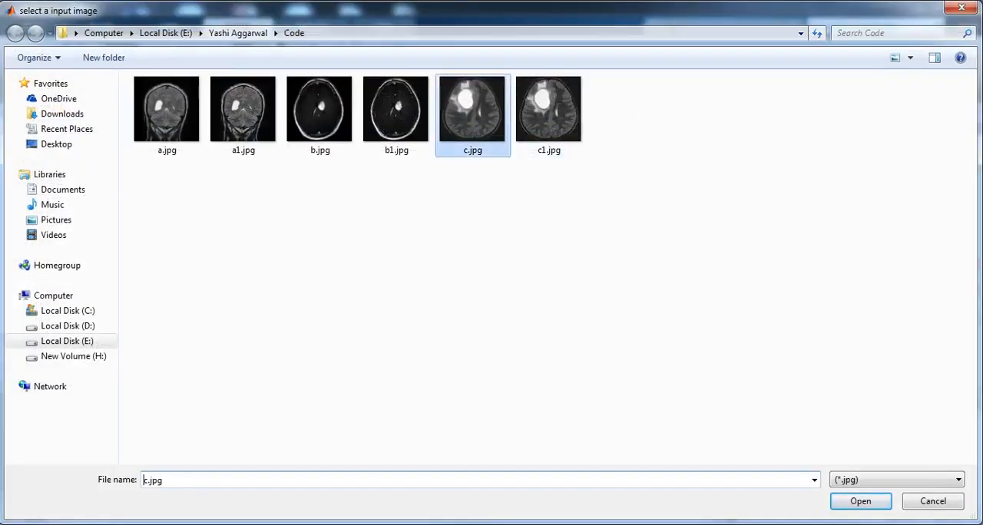
click(864, 502)
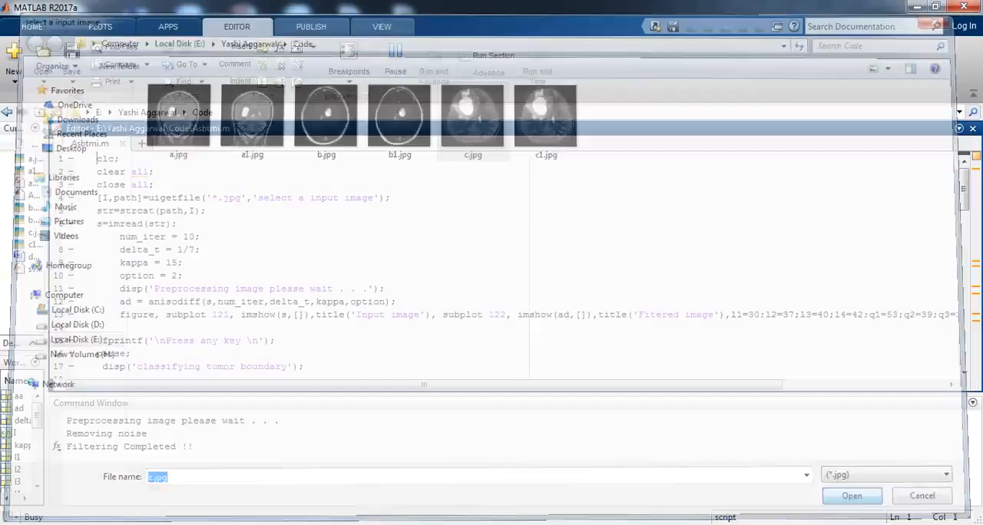
click(852, 496)
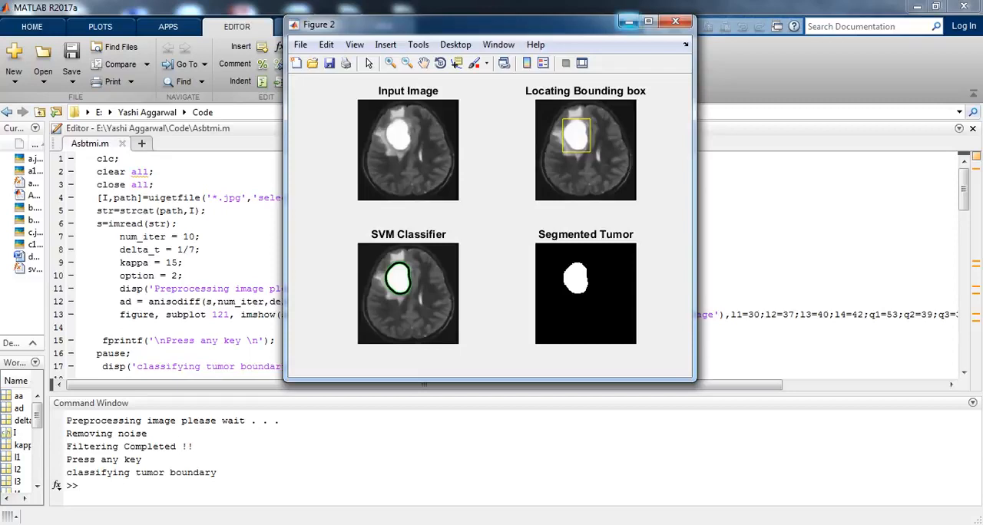
Step: Close the figure window and open doc.docx from the Code folder
click(675, 21)
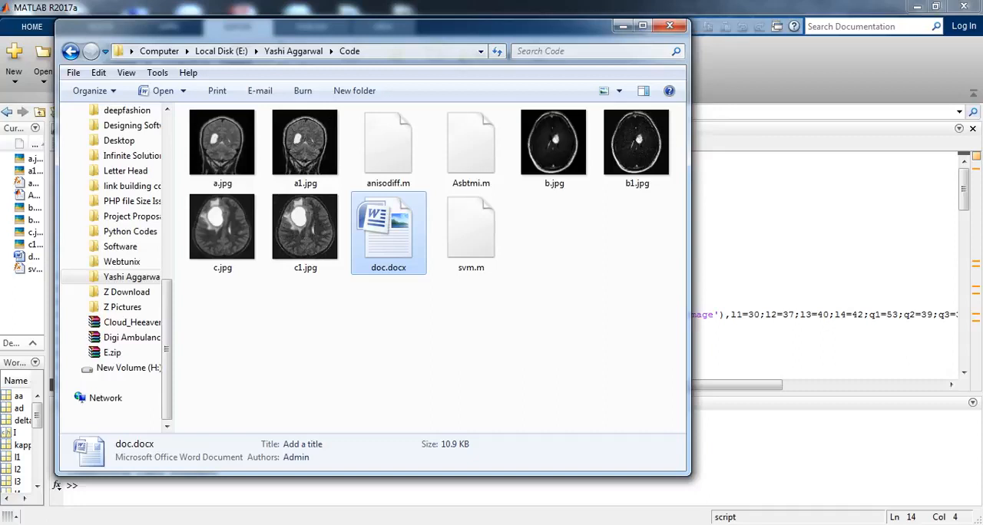
double_click(388, 227)
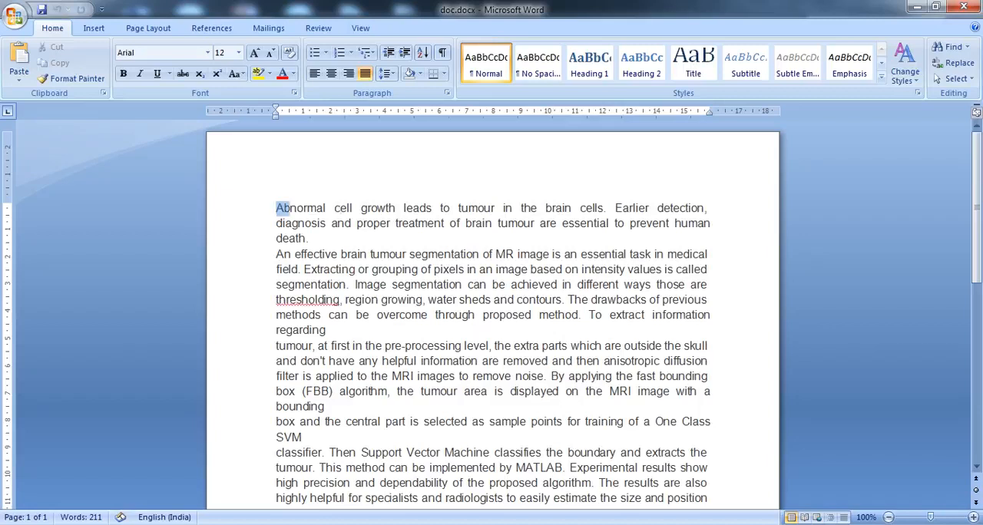
drag(276, 208, 369, 254)
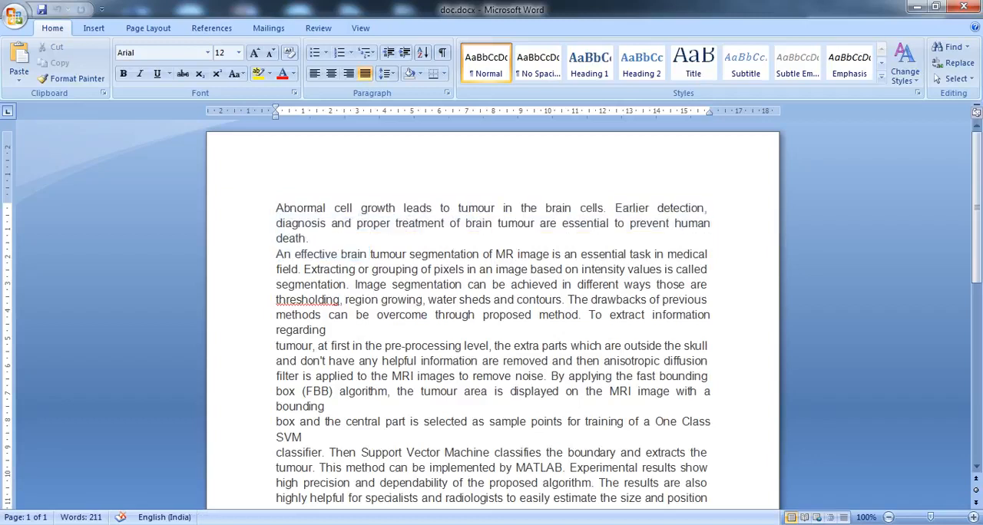
Step: Select part of the brain tumour abstract text in Word
drag(276, 255, 420, 268)
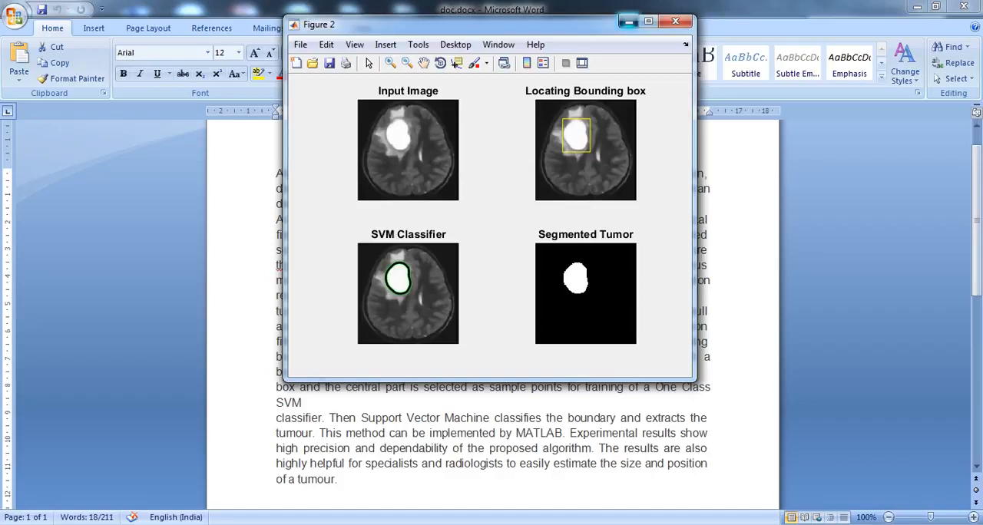
click(672, 20)
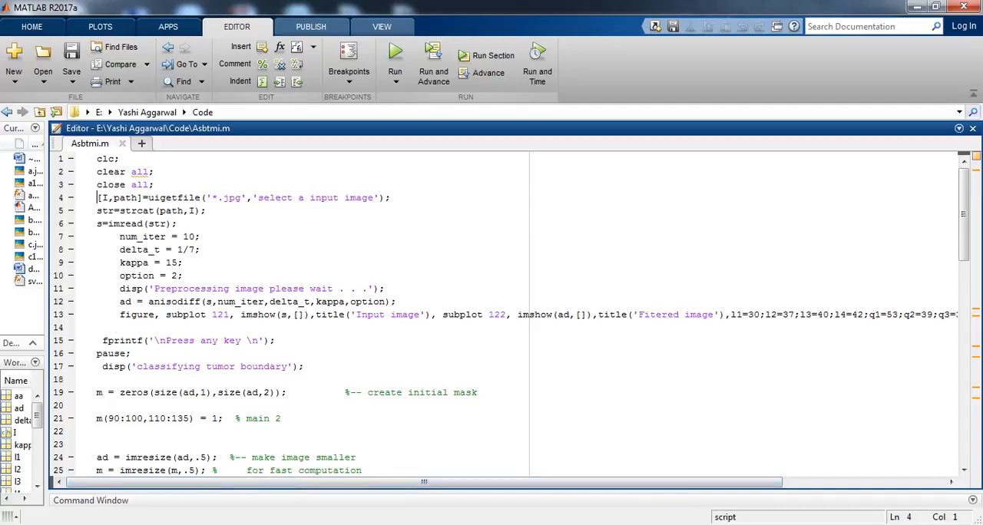
double_click(100, 198)
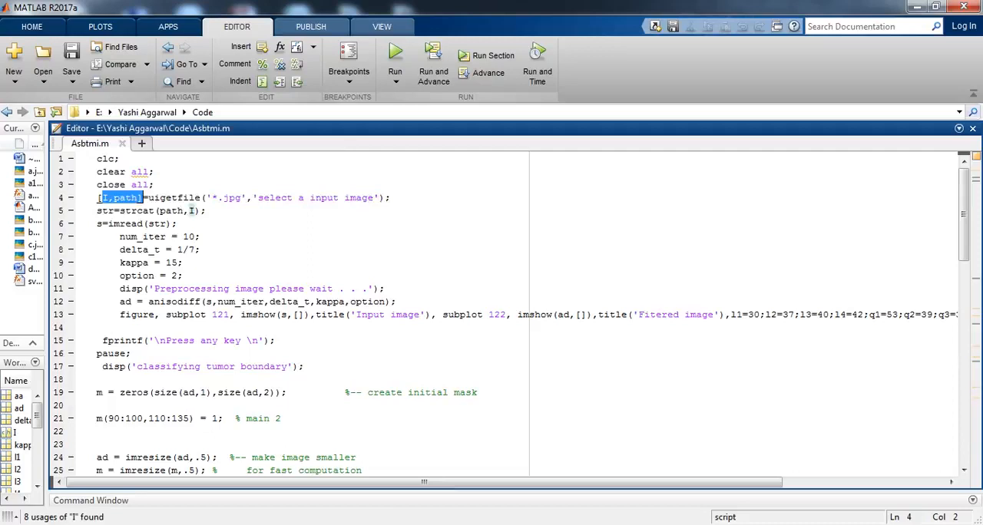
drag(97, 197, 363, 197)
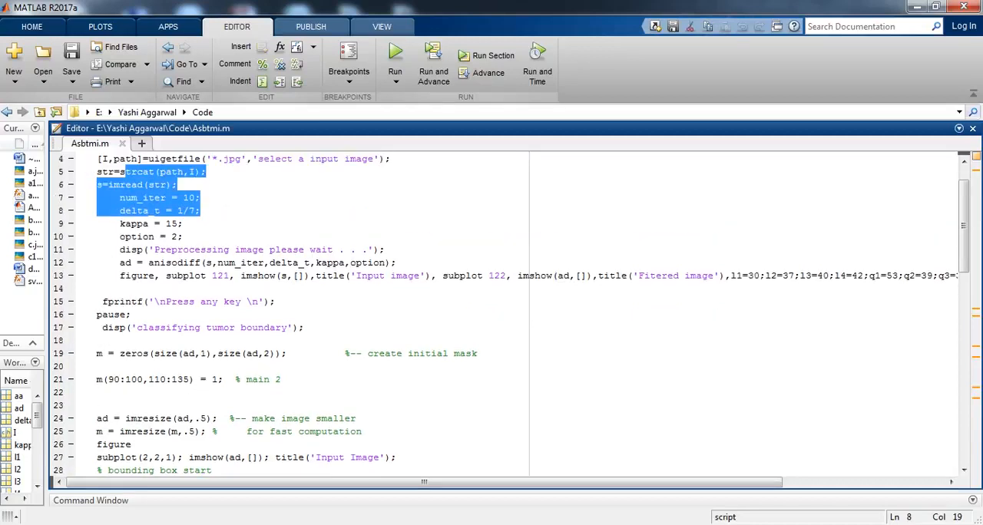
scroll(down, 3)
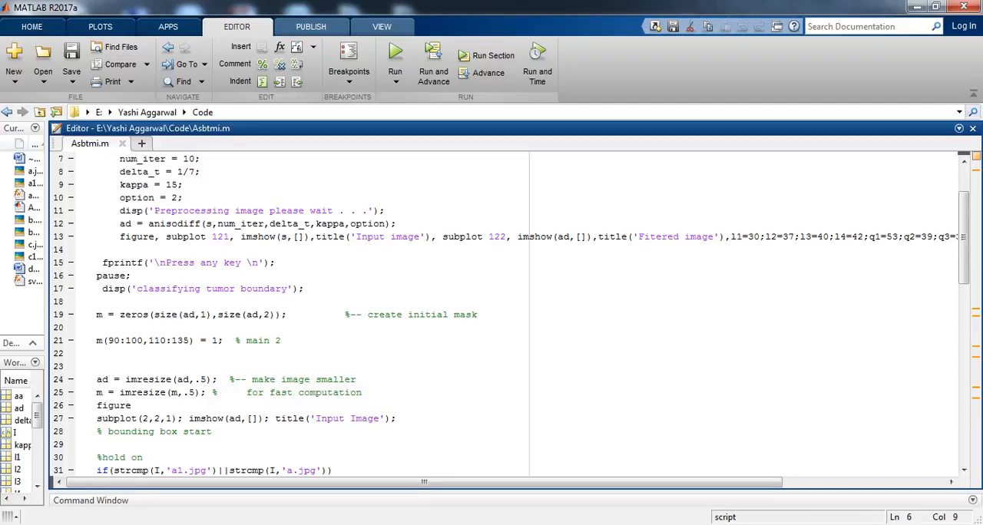
scroll(down, 3)
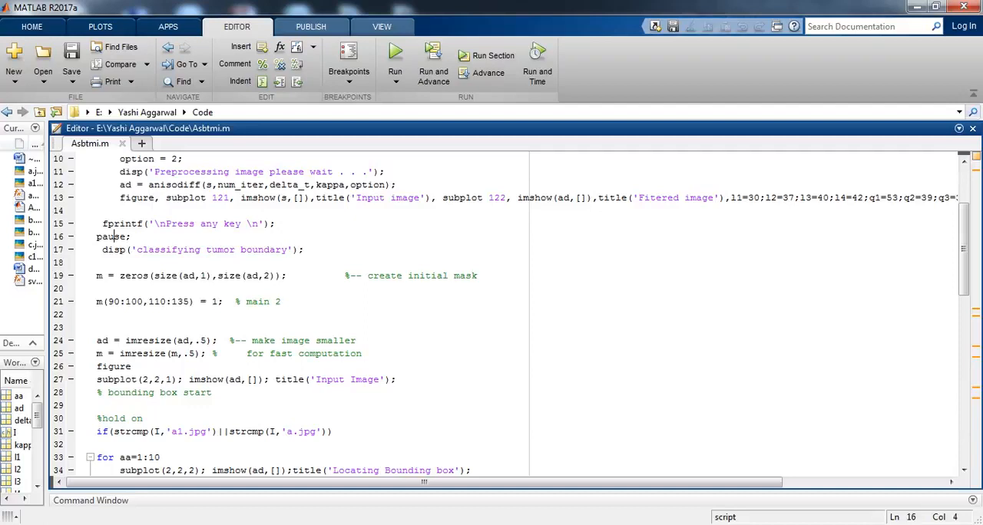
drag(109, 276, 254, 301)
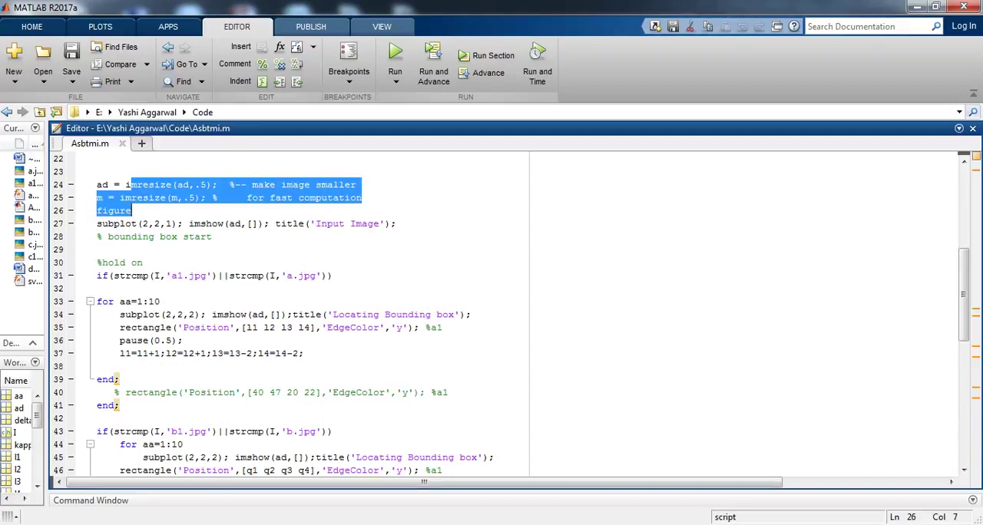
scroll(down, 3)
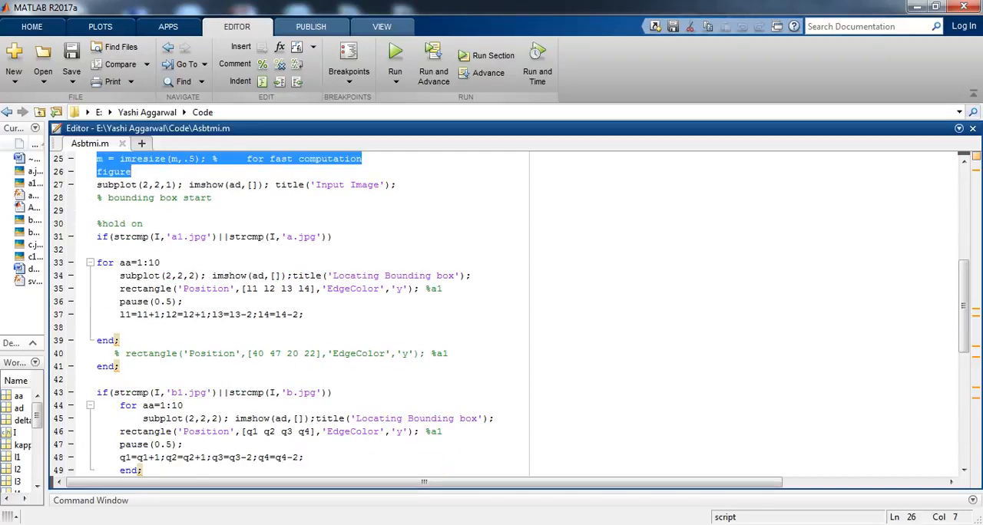
scroll(down, 3)
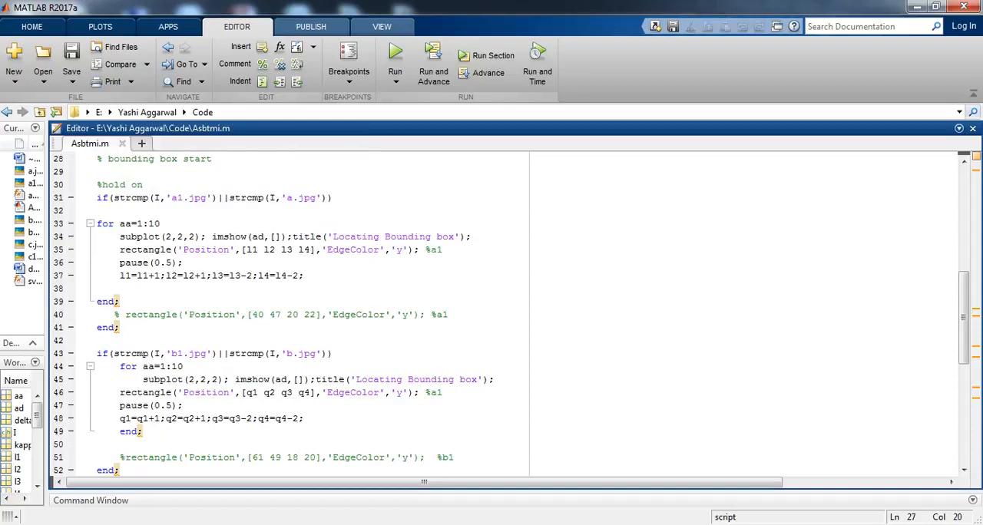
scroll(down, 3)
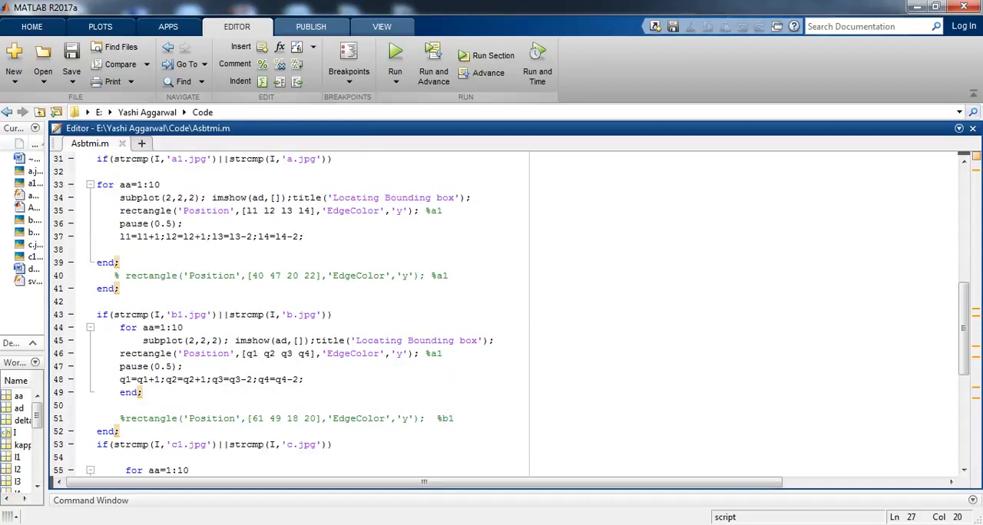
scroll(down, 3)
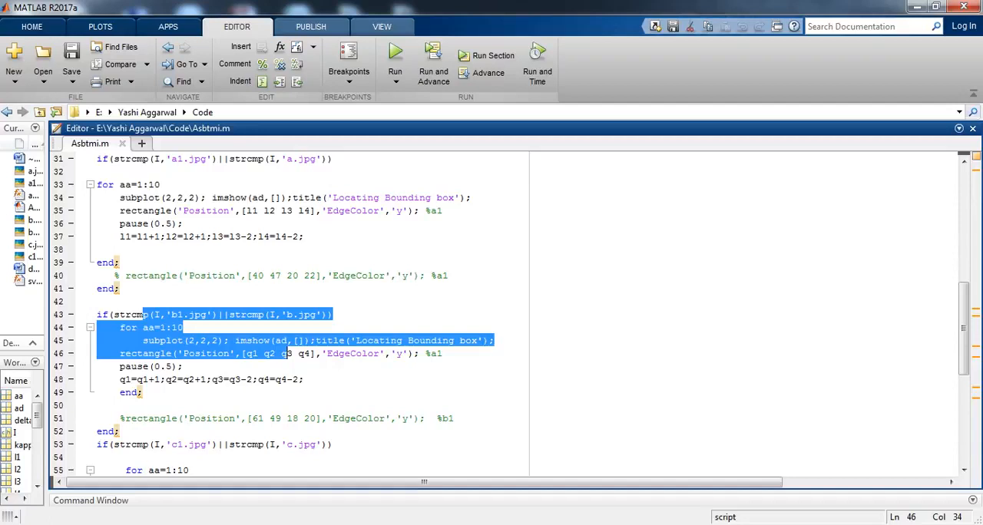
scroll(down, 3)
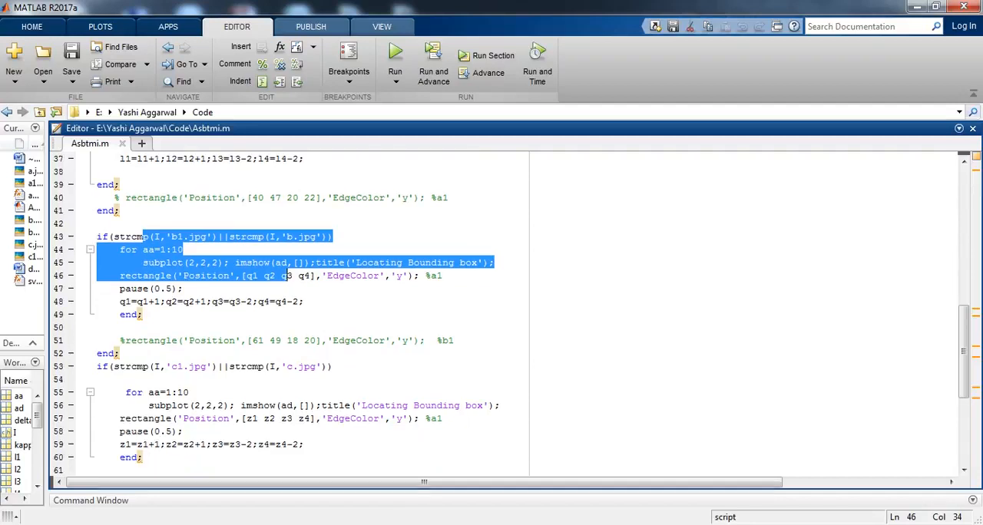
scroll(down, 3)
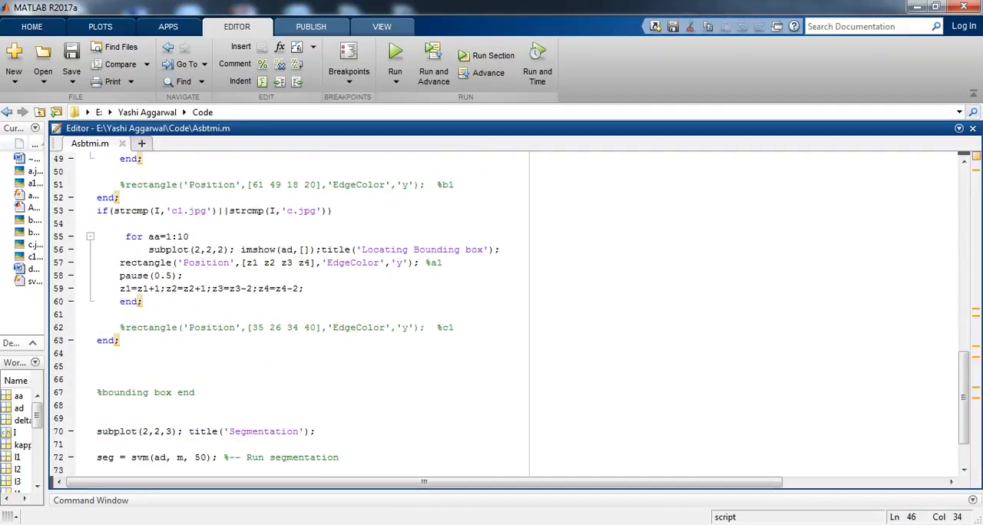
scroll(down, 3)
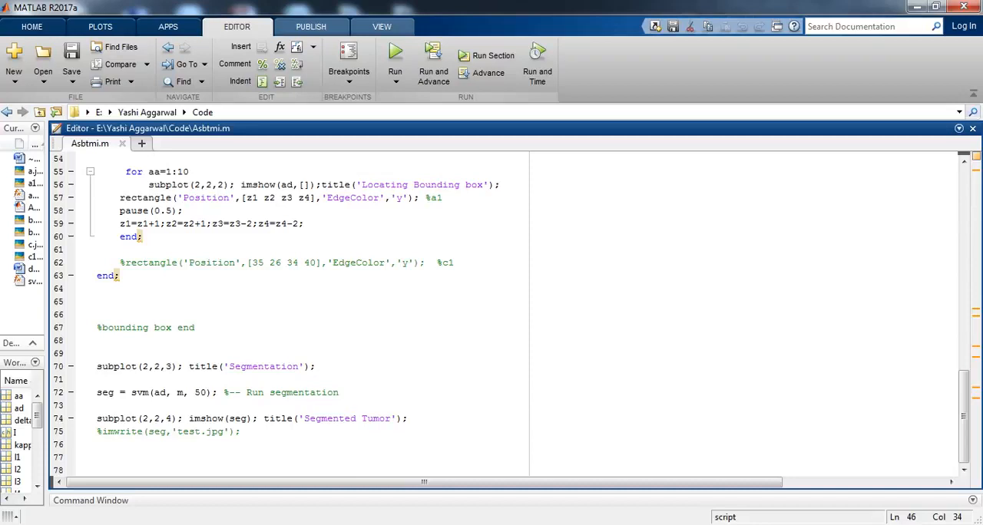
drag(126, 171, 222, 263)
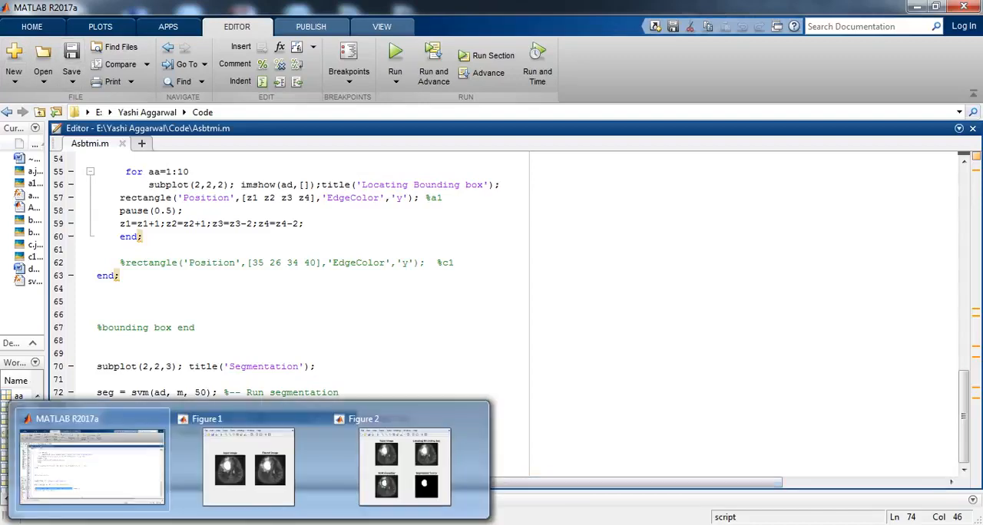
Step: Open the Editor's Open dialog and browse to the Code folder containing svm.m
click(19, 54)
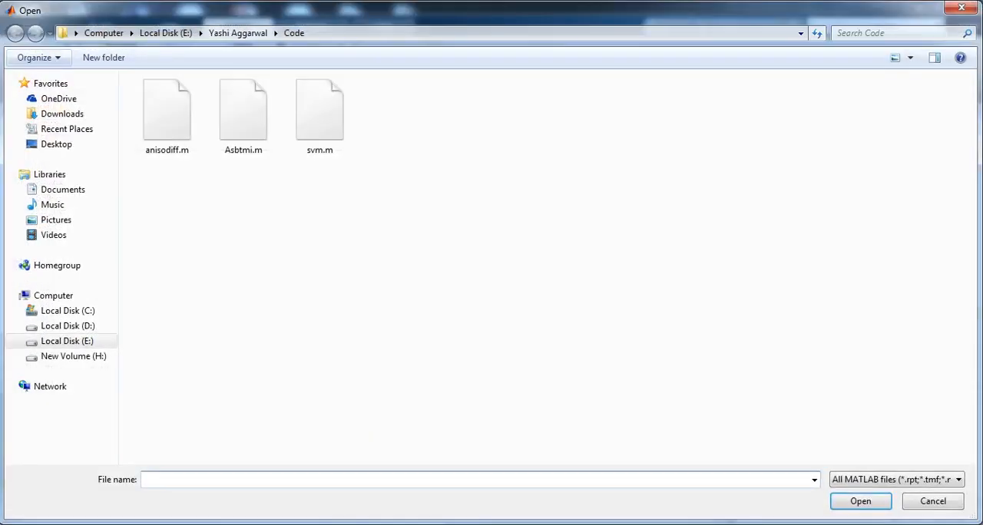
click(242, 112)
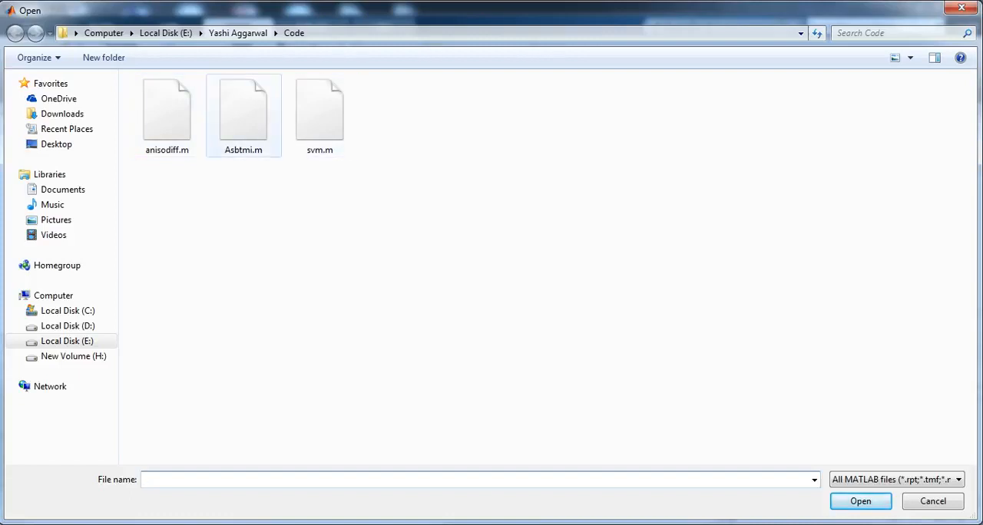
mouse_move(244, 116)
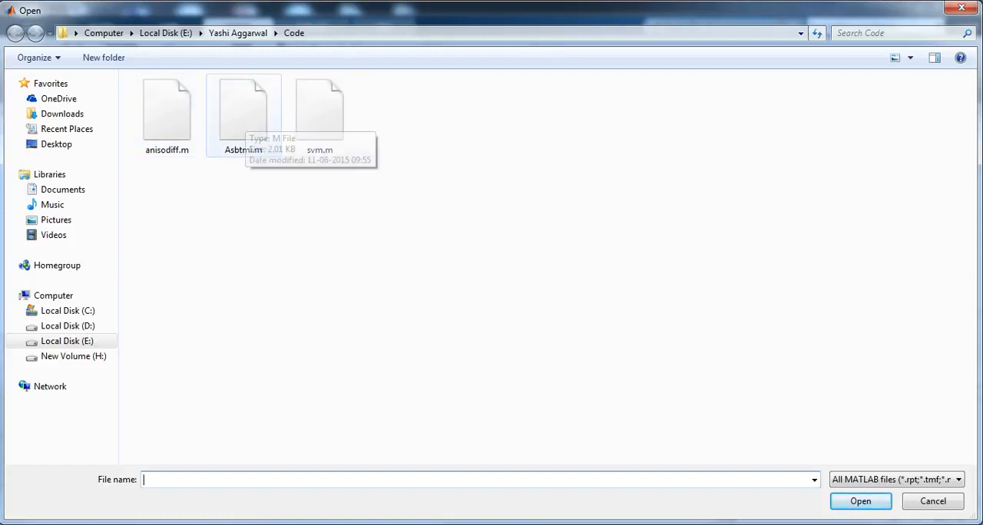
mouse_move(244, 116)
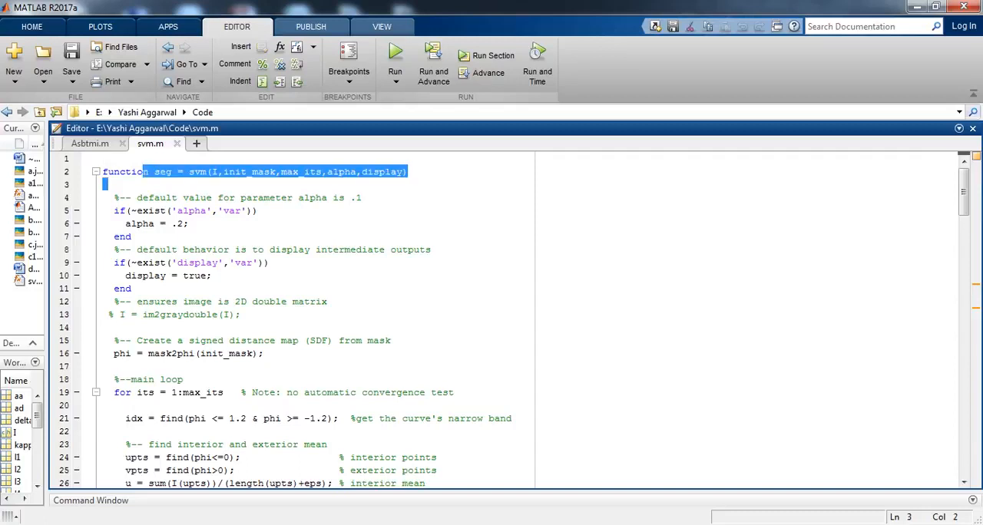
scroll(down, 3)
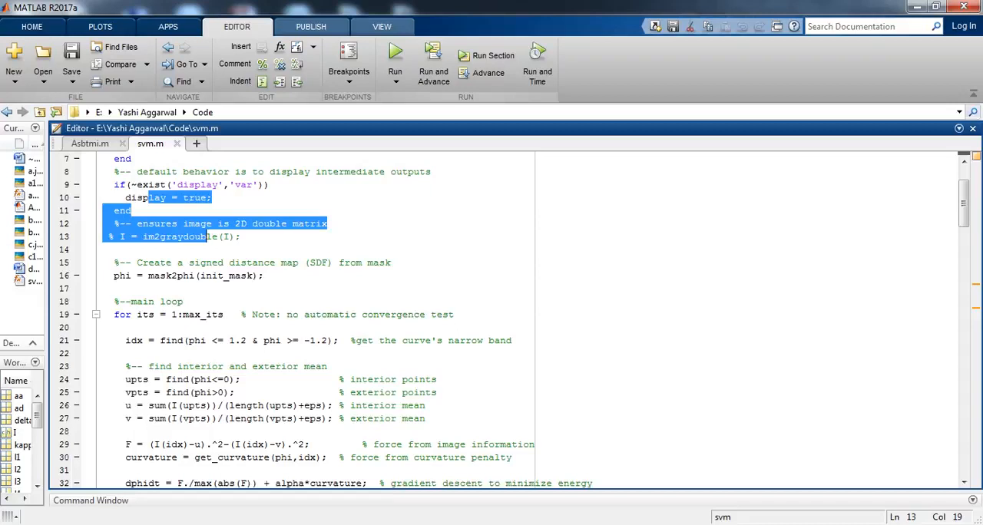
scroll(down, 3)
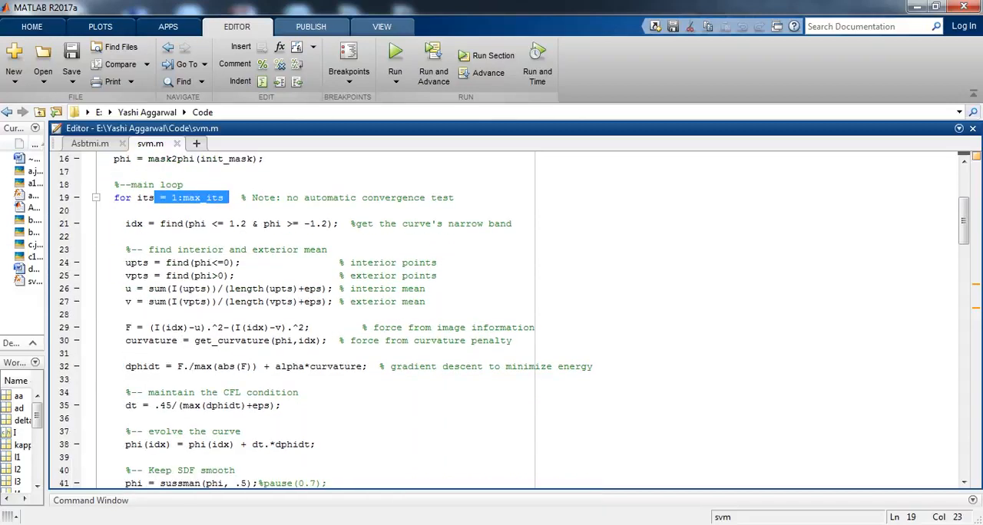
scroll(down, 3)
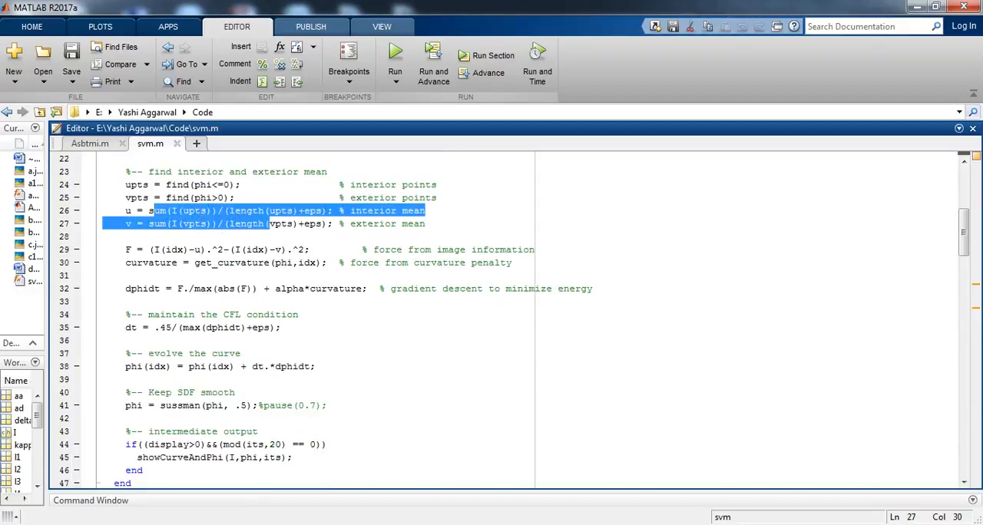
scroll(down, 3)
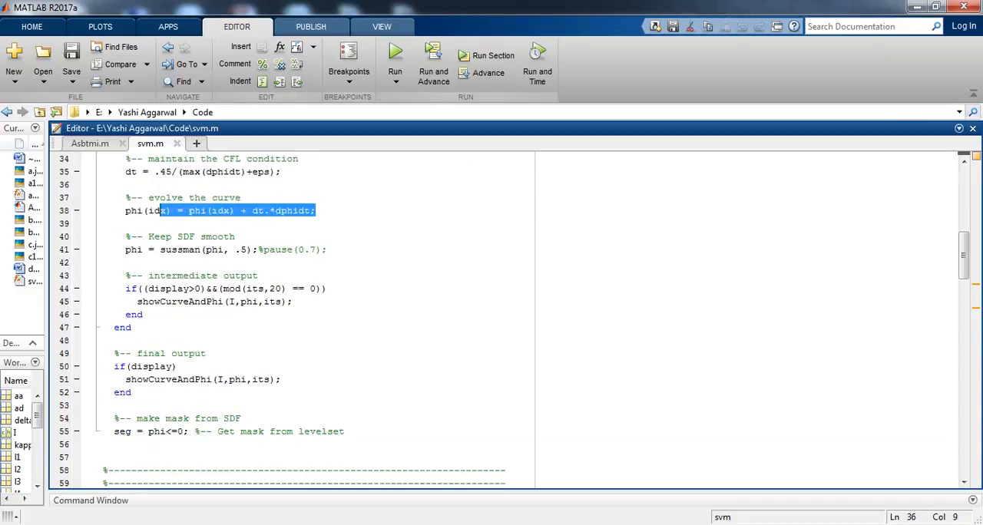
scroll(down, 3)
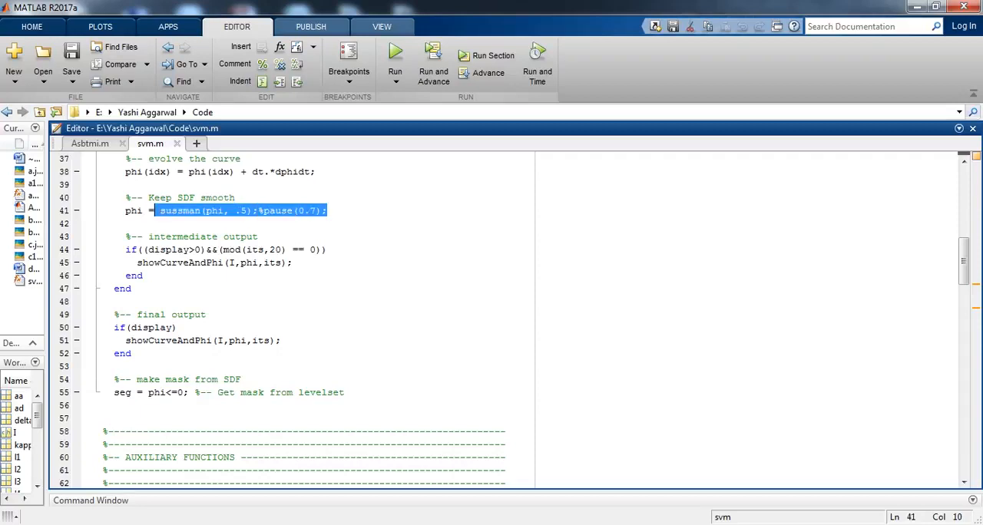
scroll(down, 3)
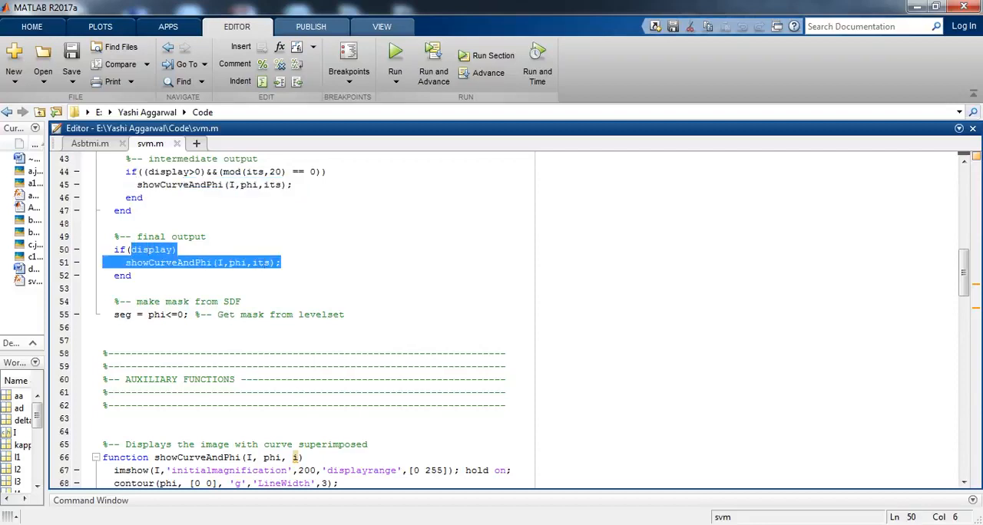
scroll(down, 3)
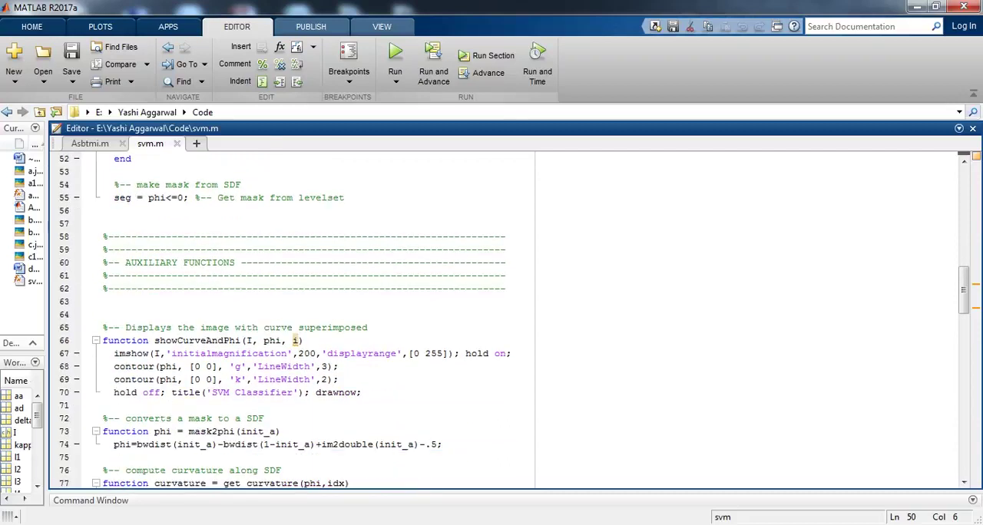
scroll(down, 3)
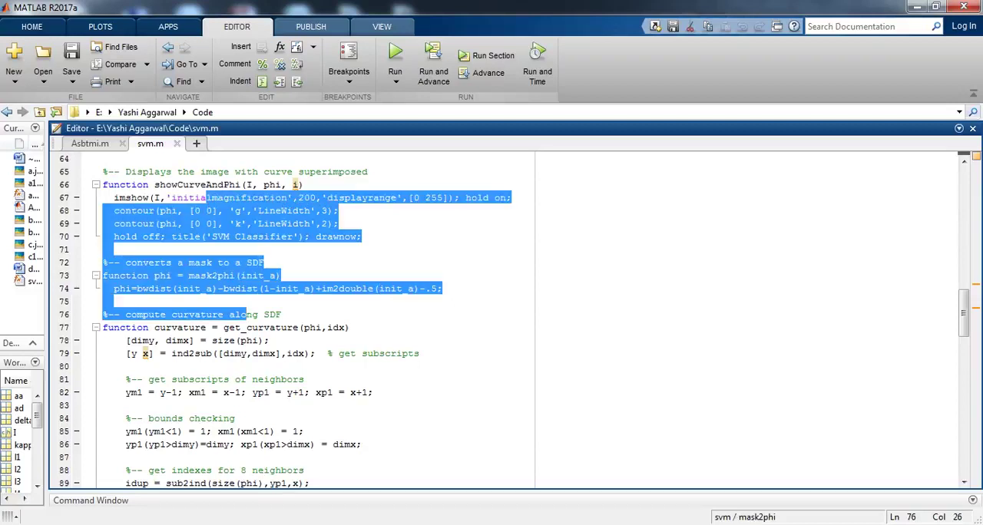
scroll(down, 3)
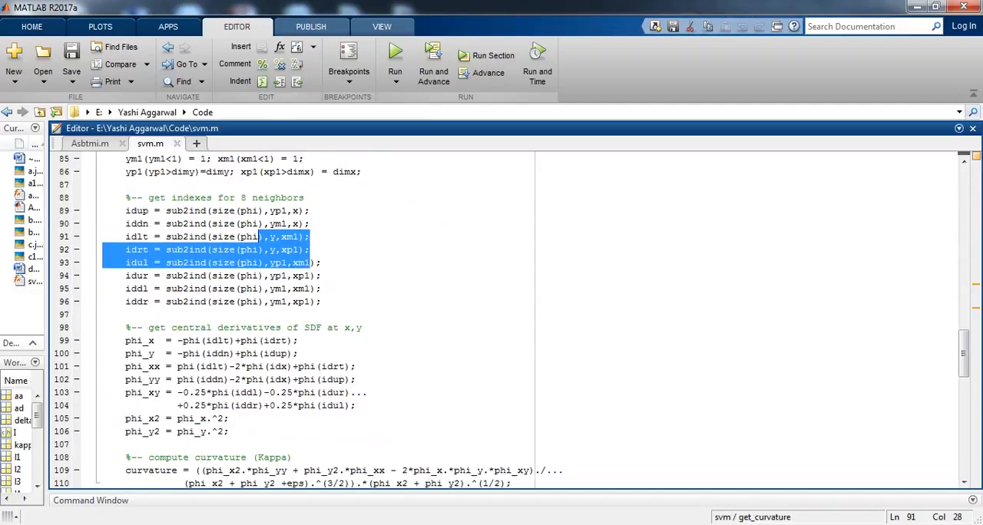
scroll(down, 3)
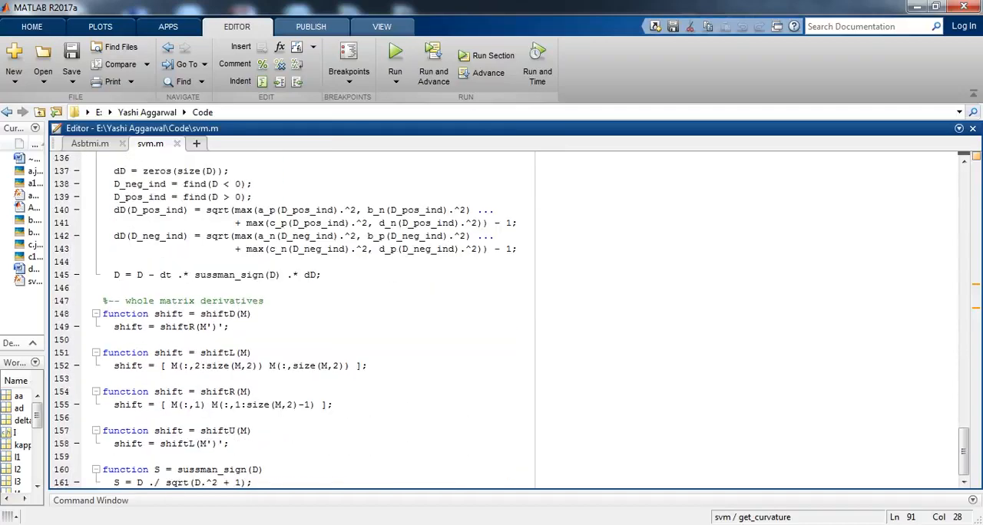